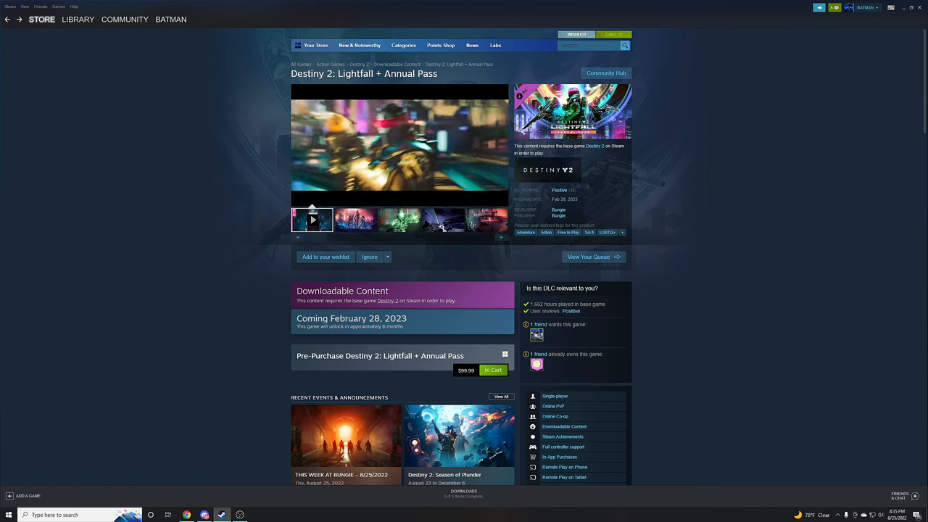
Navigate from the Lightfall + Annual Pass page to the standard Destiny 2: Lightfall DLC page.
{"action": "scroll", "scroll_direction": "down", "scroll_amount": 3}
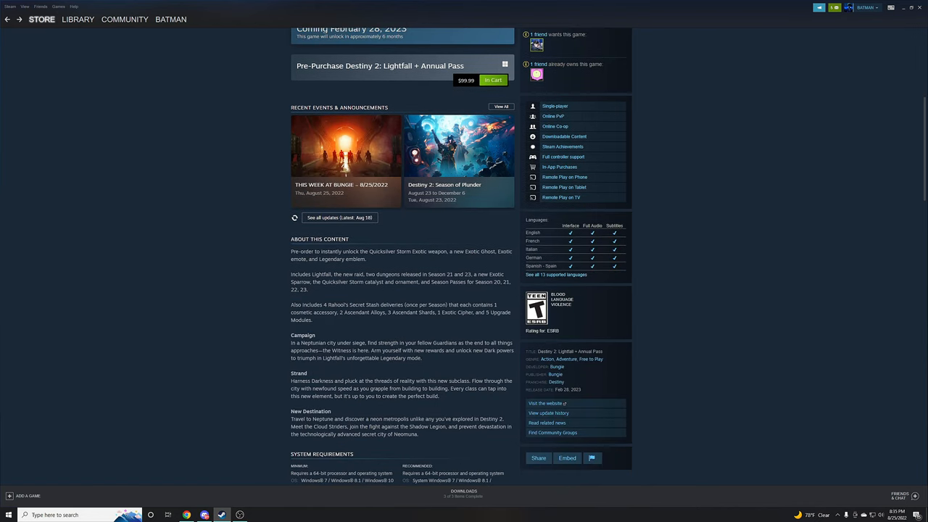
{"action": "left_click_drag", "start_coordinate": [292, 251], "coordinate": [367, 258]}
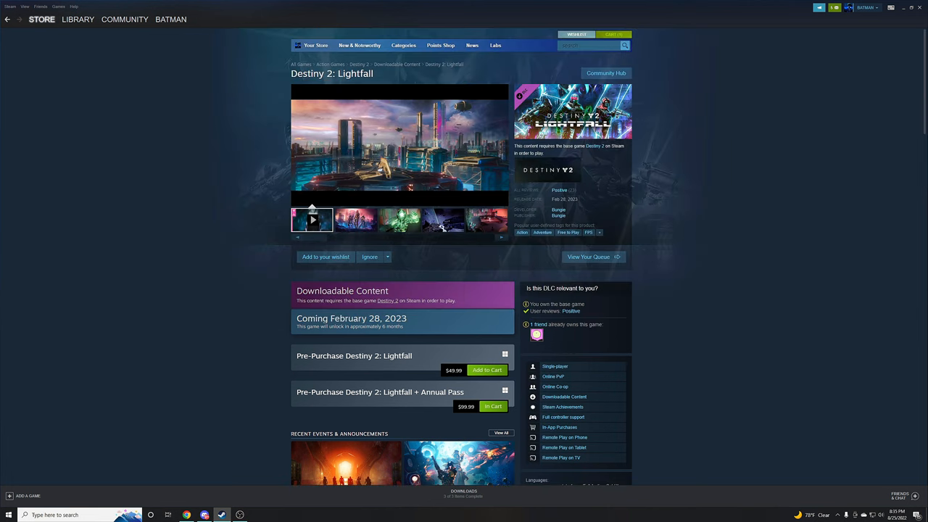
Review Lightfall's About This Content, then return to the Annual Pass page showing the Quicksilver Storm bonus.
{"action": "scroll", "scroll_direction": "down", "scroll_amount": 3}
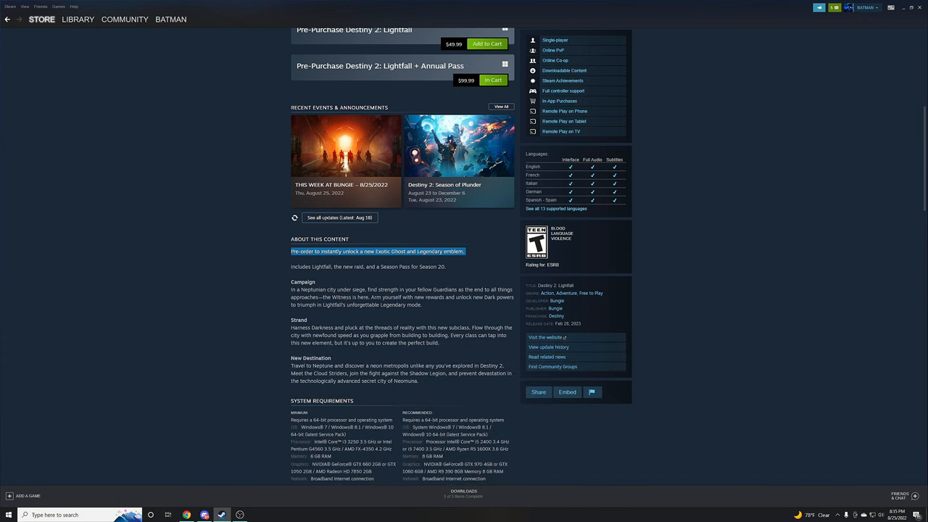
{"action": "scroll", "scroll_direction": "up", "scroll_amount": 3}
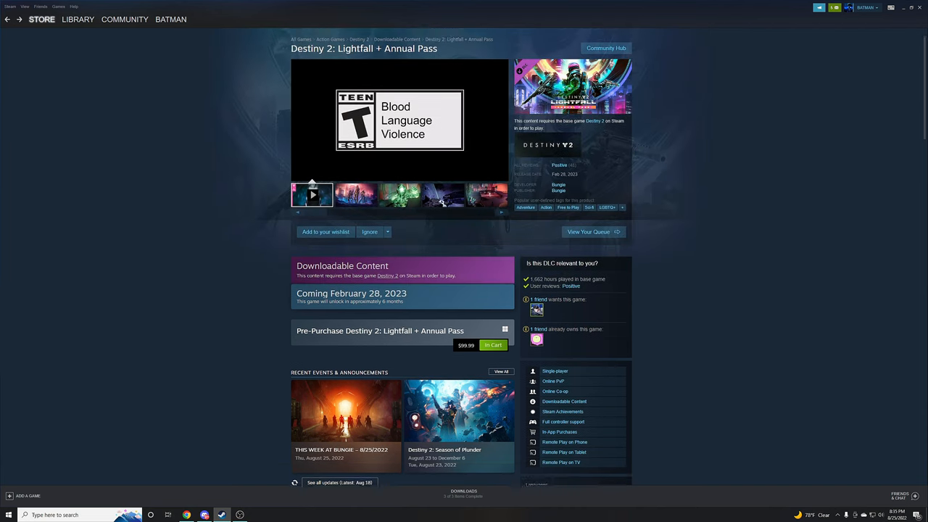
{"action": "scroll", "scroll_direction": "down", "scroll_amount": 3}
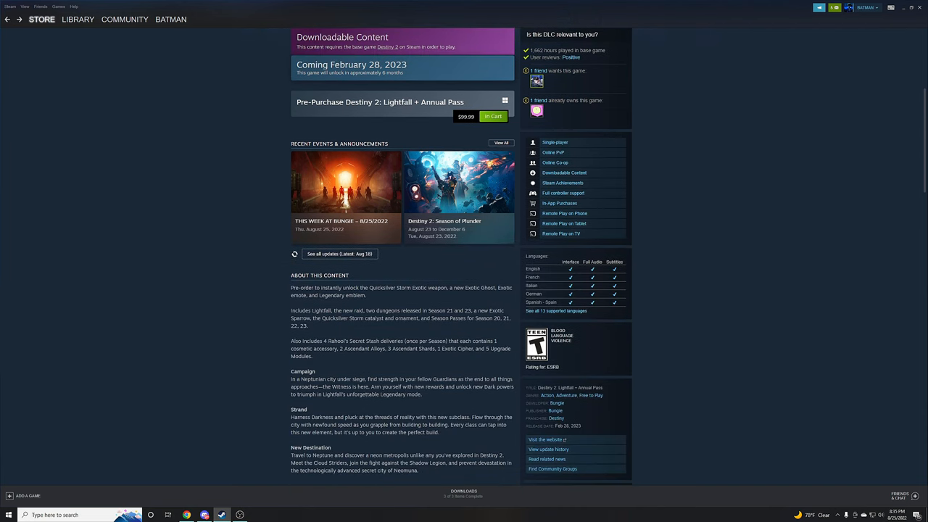